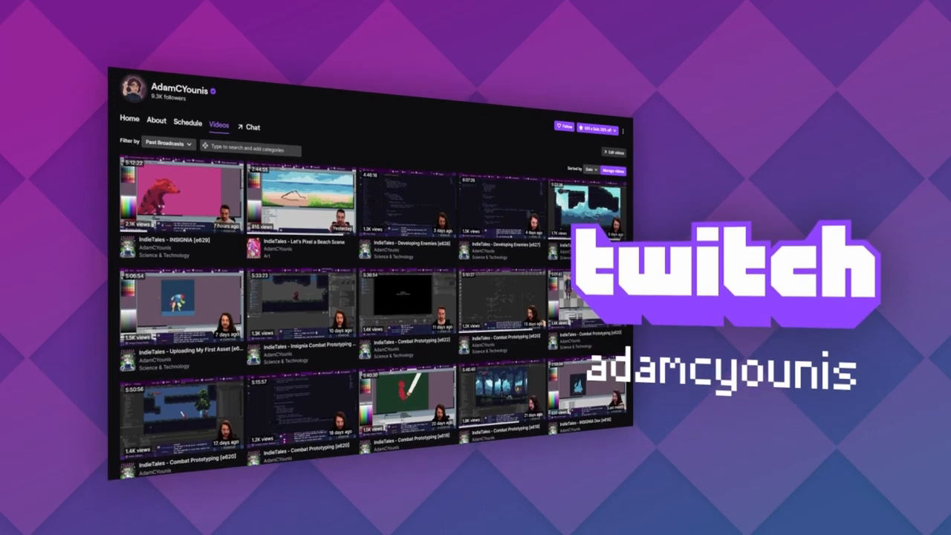
Step: Declare pixelWidth from character.selfAwareness.bodyRect and start the instantiate loop comment in Start()
scroll(down, 3)
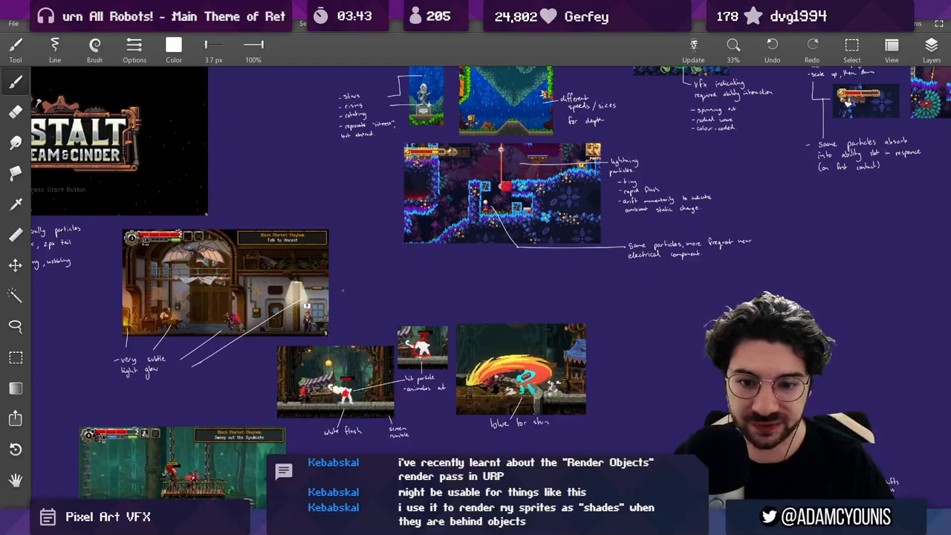
scroll(down, 3)
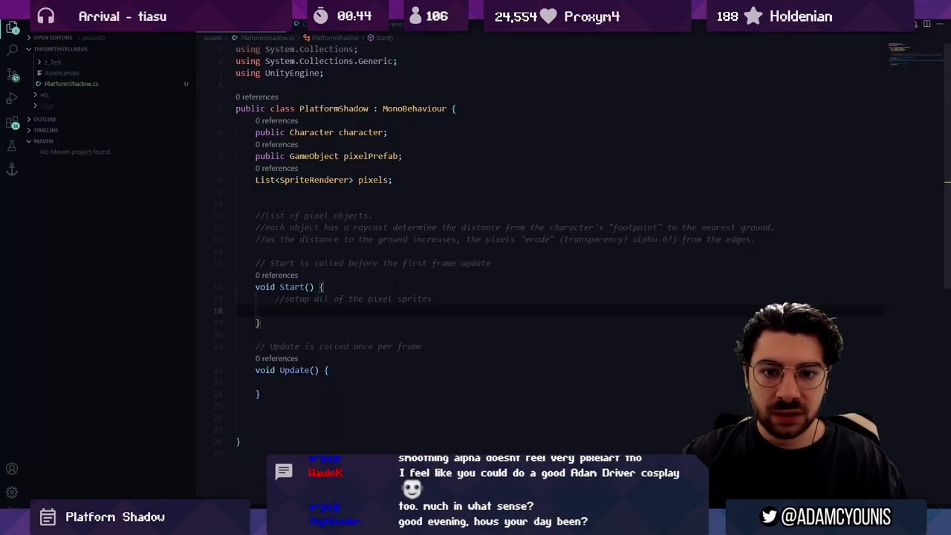
text(int pixelWidth = character.body)
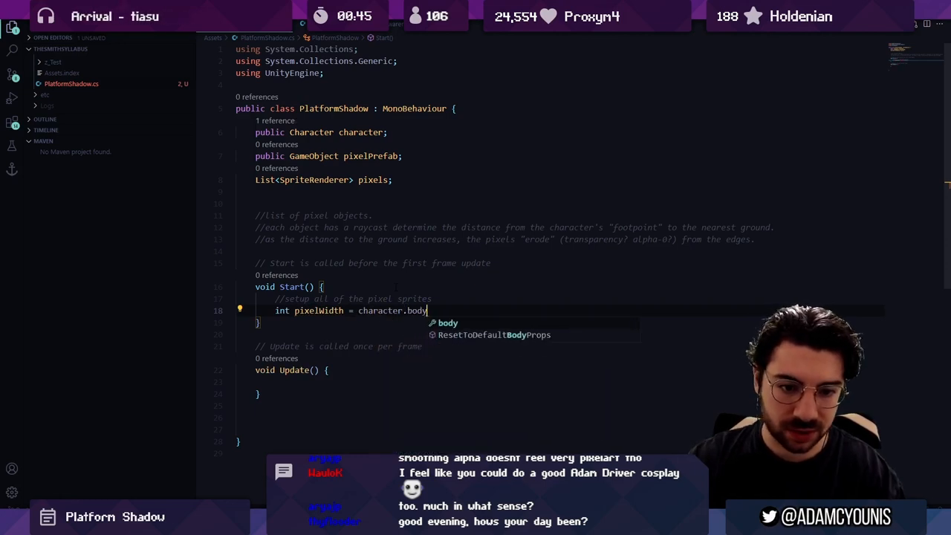
text(selfAwareness.)
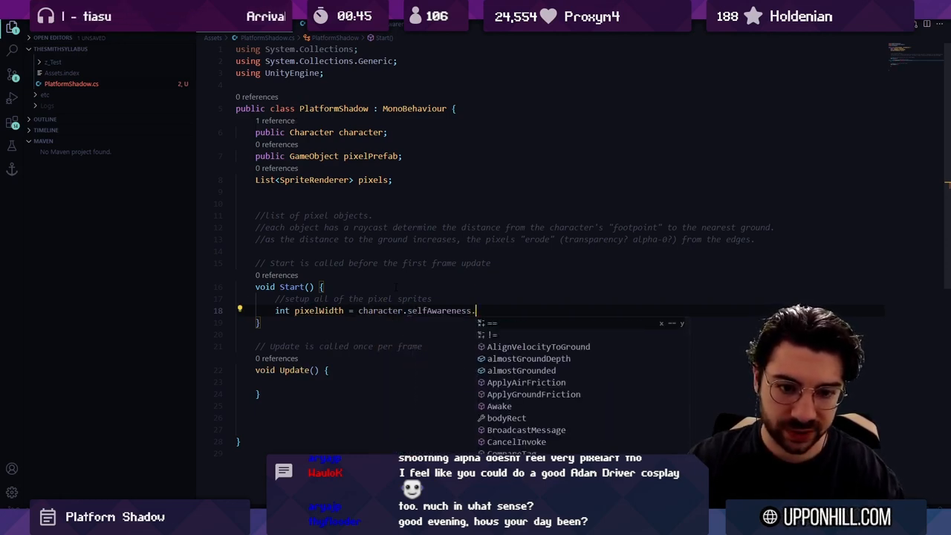
text(bodyRect.width;)
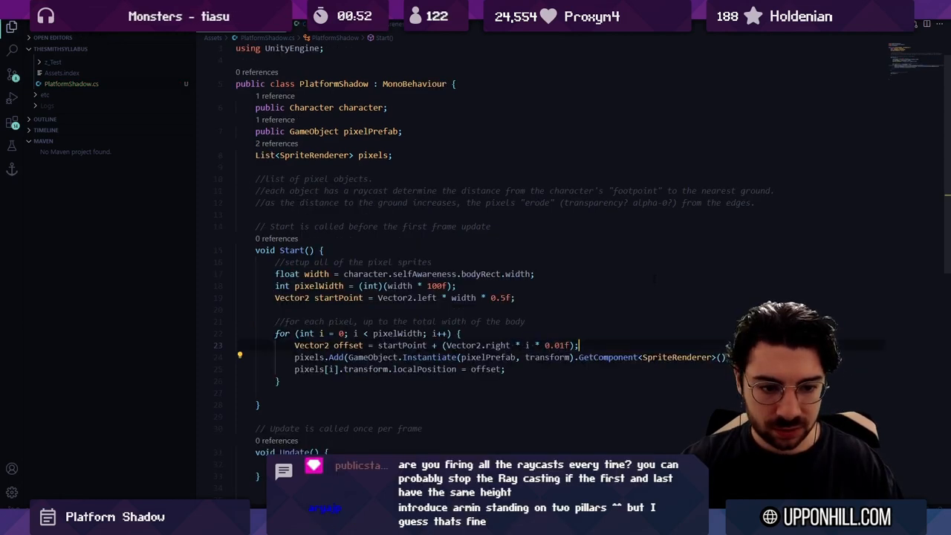
text(//instantiate)
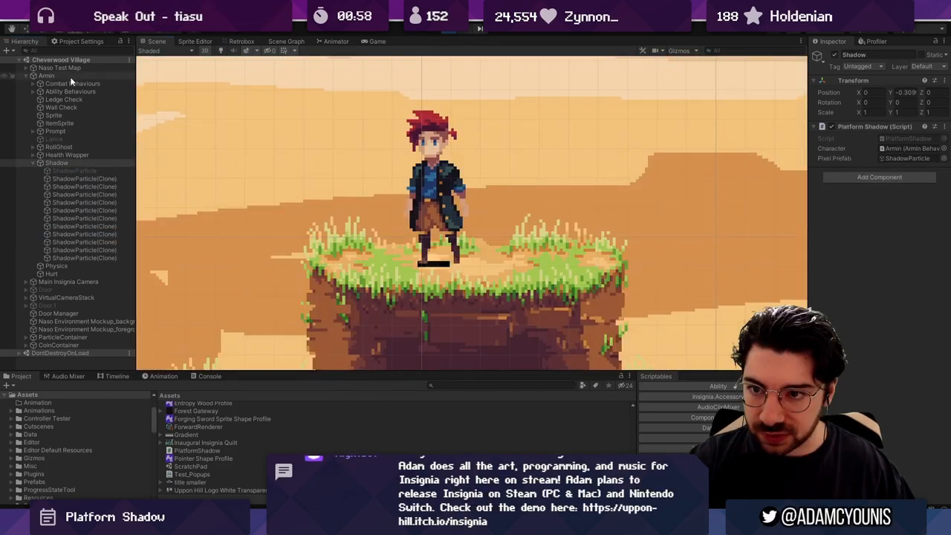
click(45, 74)
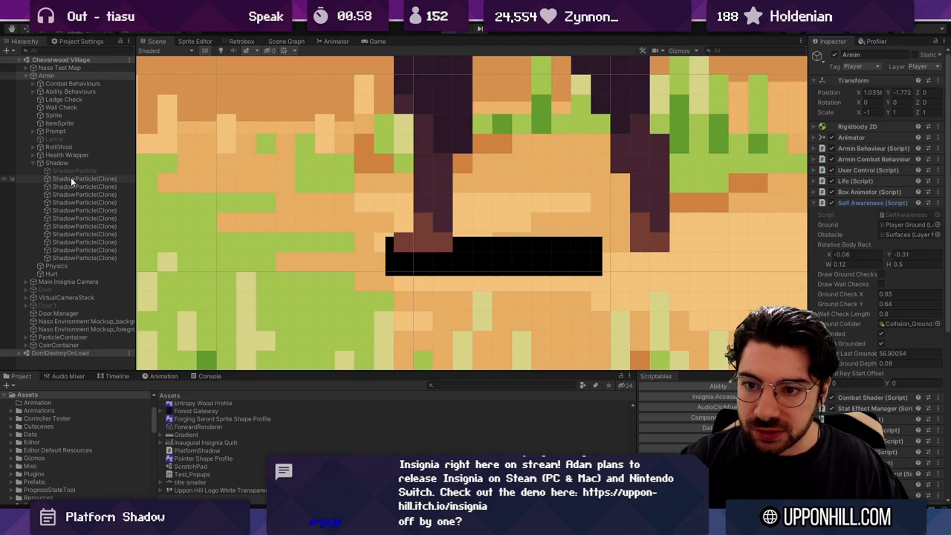
click(85, 211)
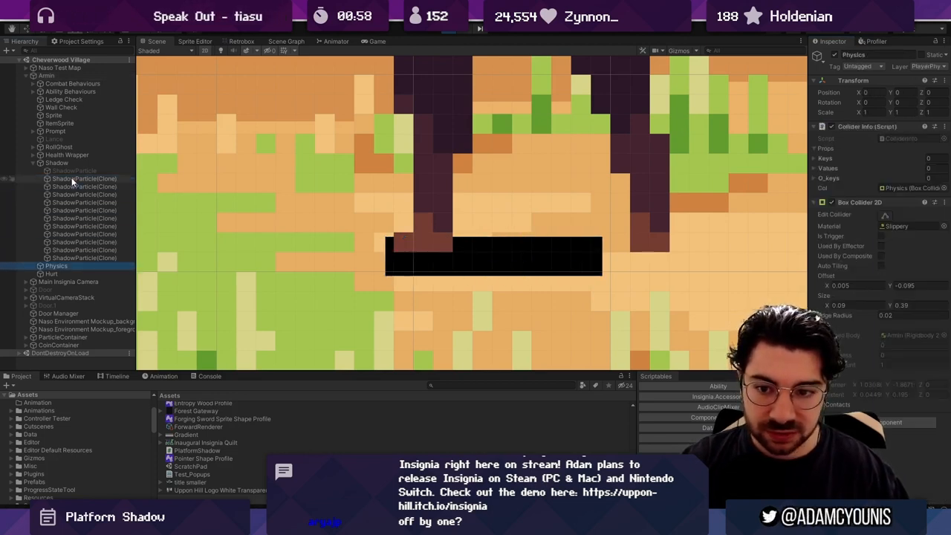
click(85, 257)
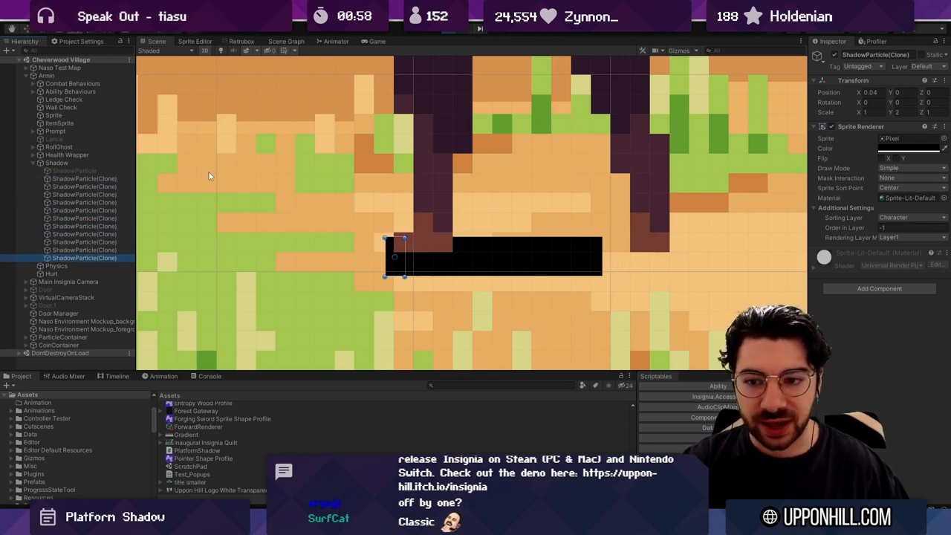
click(57, 162)
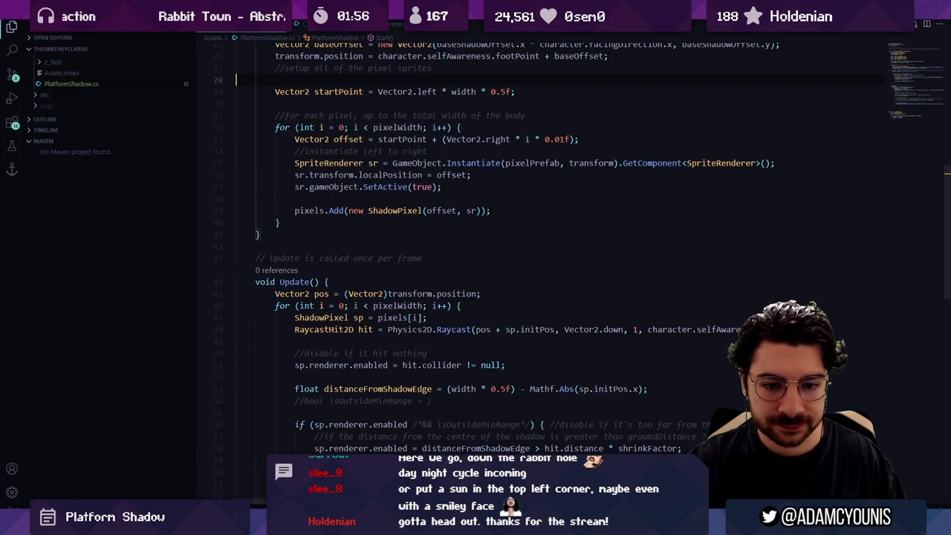
scroll(down, 3)
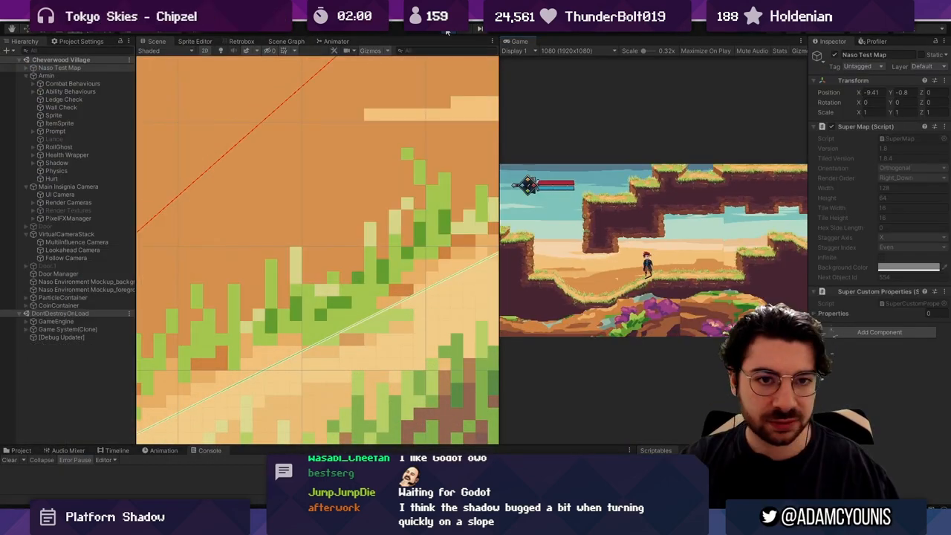
Step: Frame the player character on the platforms in the Scene view
click(705, 50)
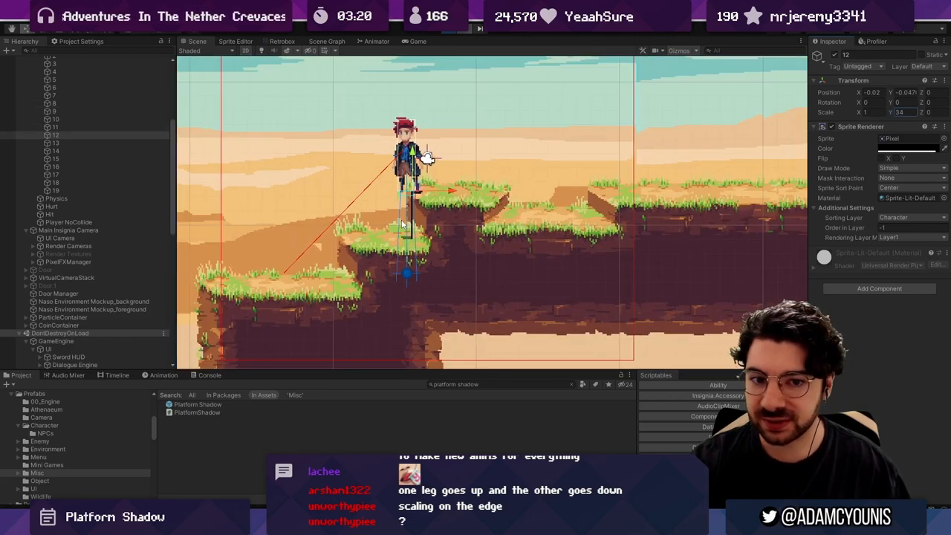
Step: Switch to the Game view showing the character on the grassy ledge
click(416, 41)
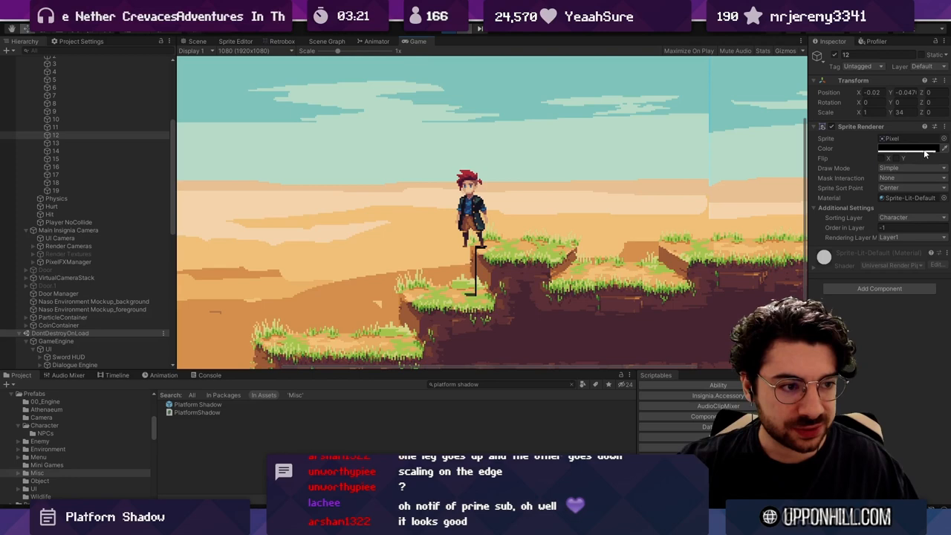
Step: Pick a new colour for the shadow's pixel sprite in the Sprite Renderer
click(909, 149)
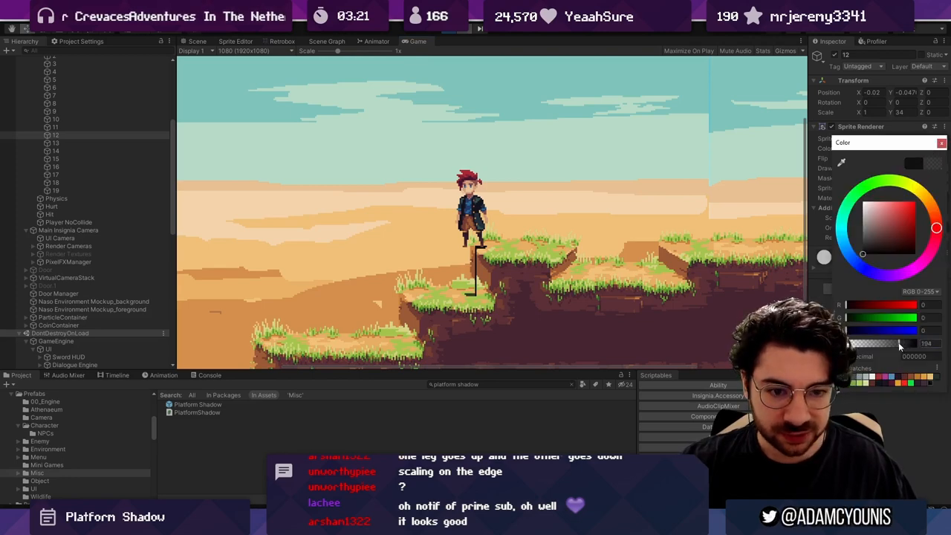
click(196, 42)
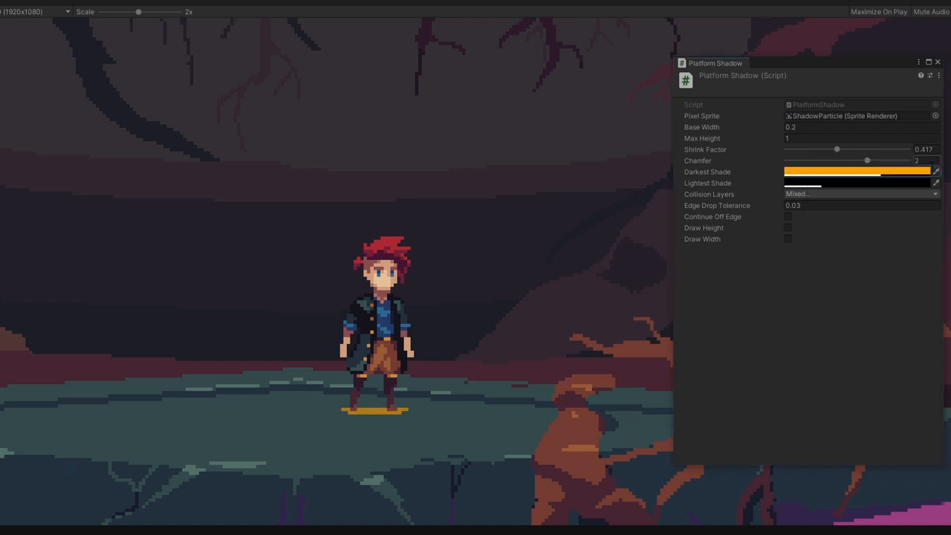
Step: Set Darkest Shade to black and adjust the Shrink Factor slider to about 0.1
click(854, 172)
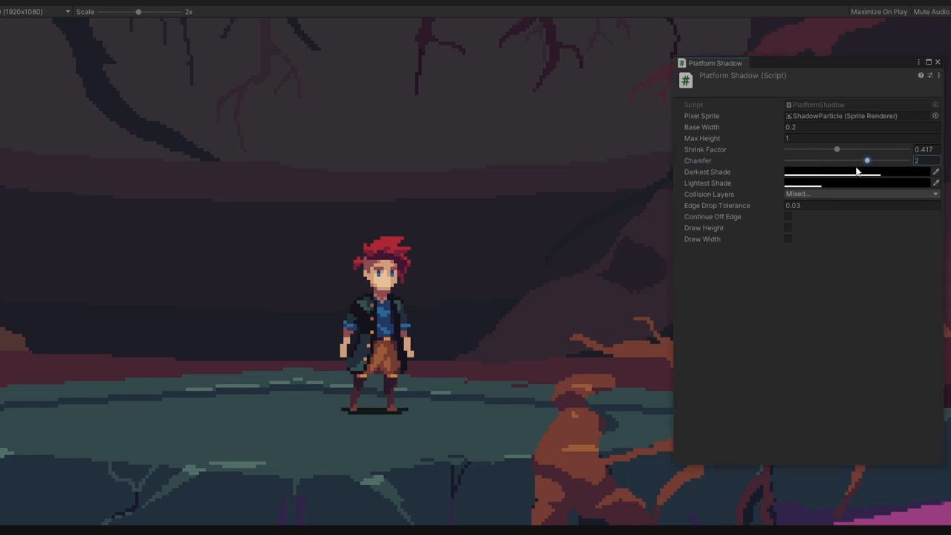
mouse_move(730, 219)
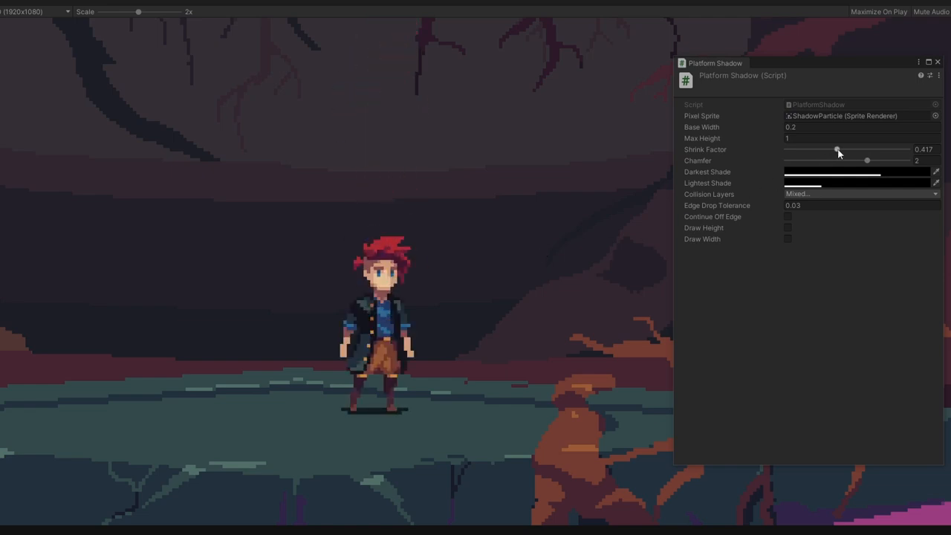
drag(839, 149, 794, 149)
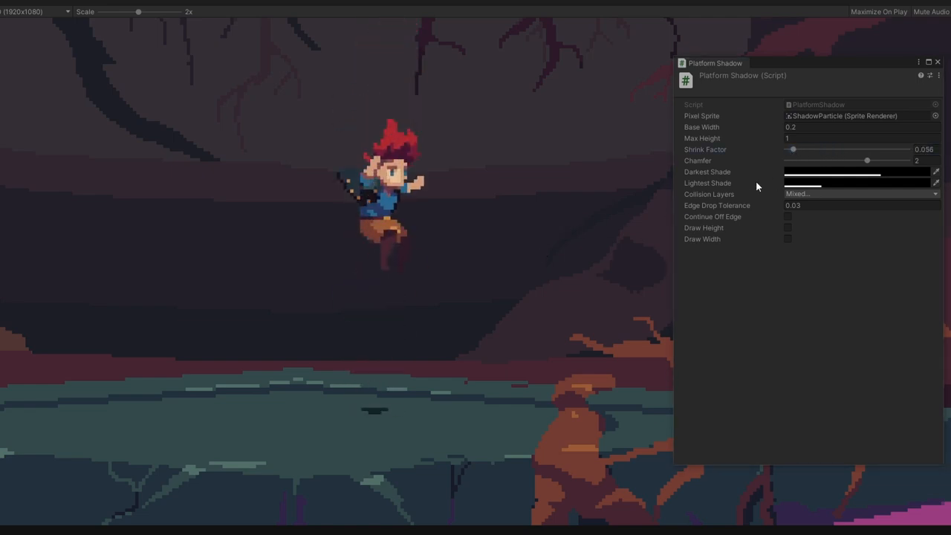
drag(794, 148, 891, 149)
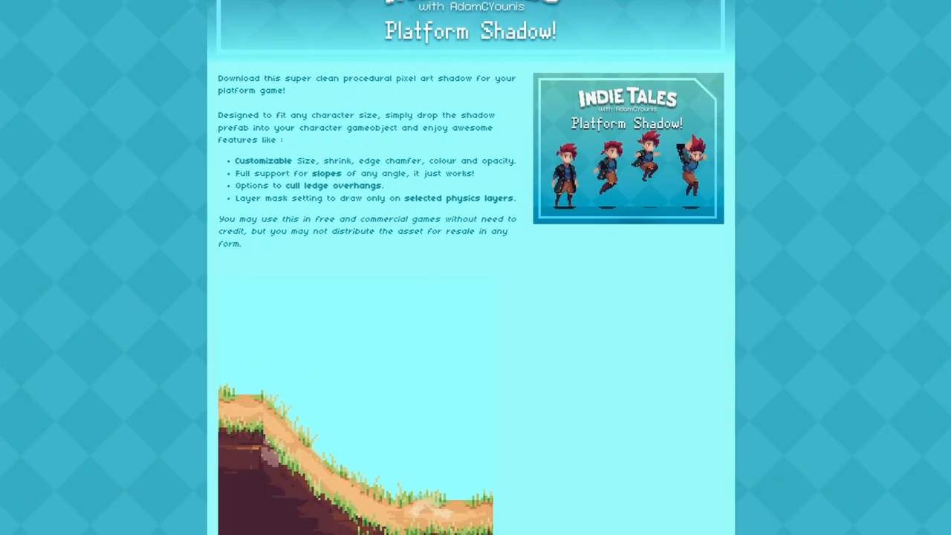
scroll(down, 3)
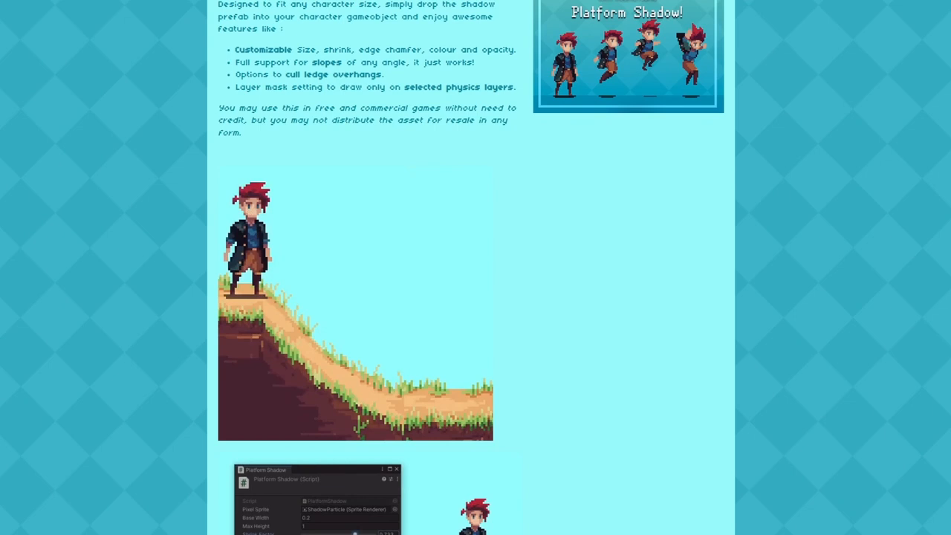
scroll(down, 3)
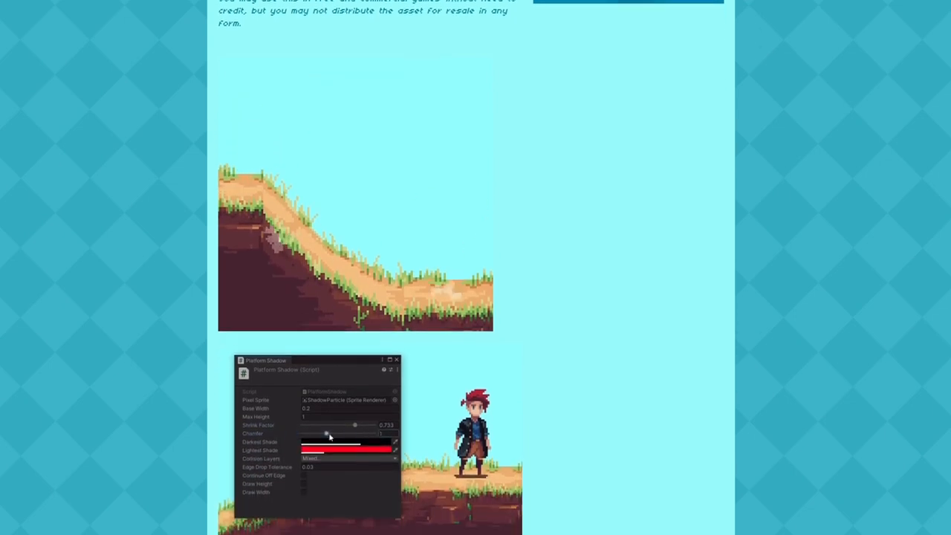